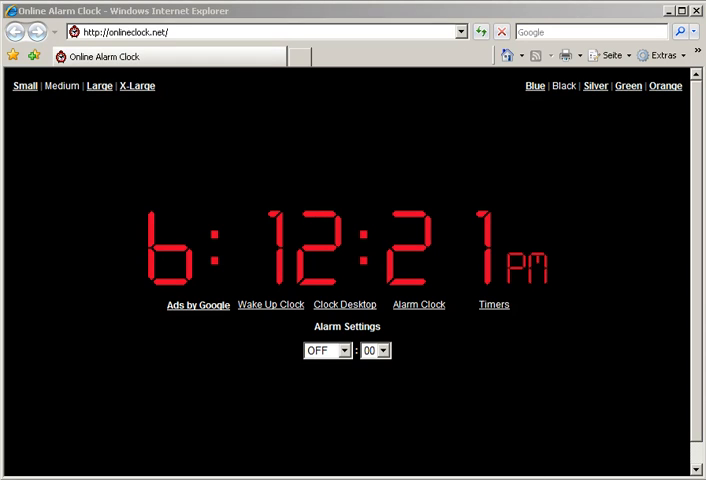
# - Set the alarm to 6 PM hour and 12 minutes so it goes off
pyautogui.click(324, 350)
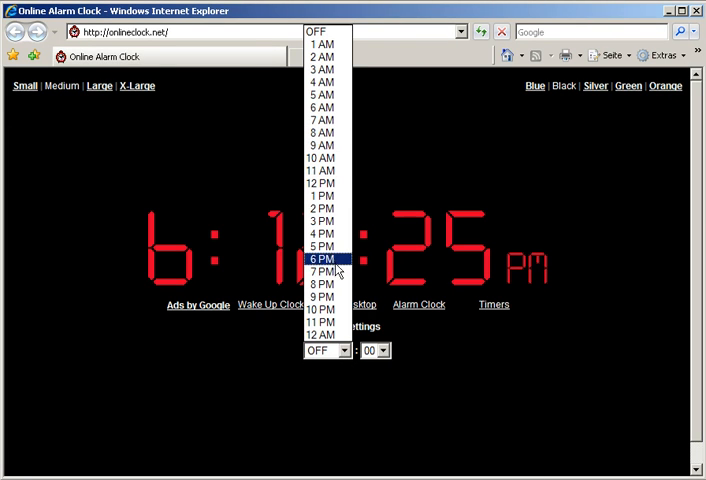
pyautogui.click(324, 268)
pyautogui.write('12')
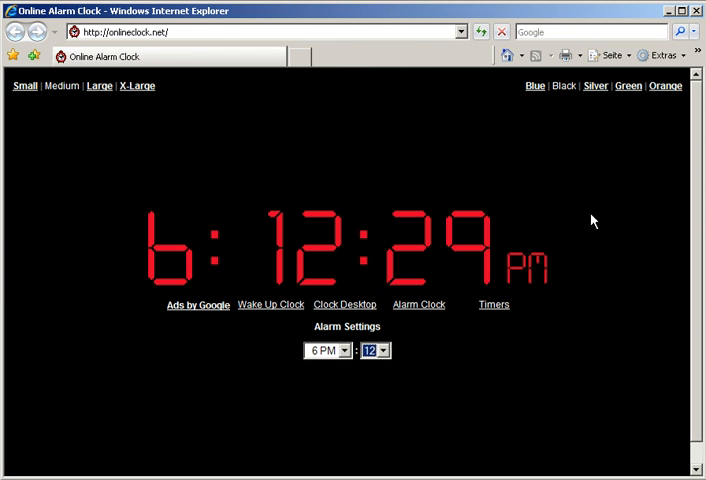
pyautogui.click(418, 304)
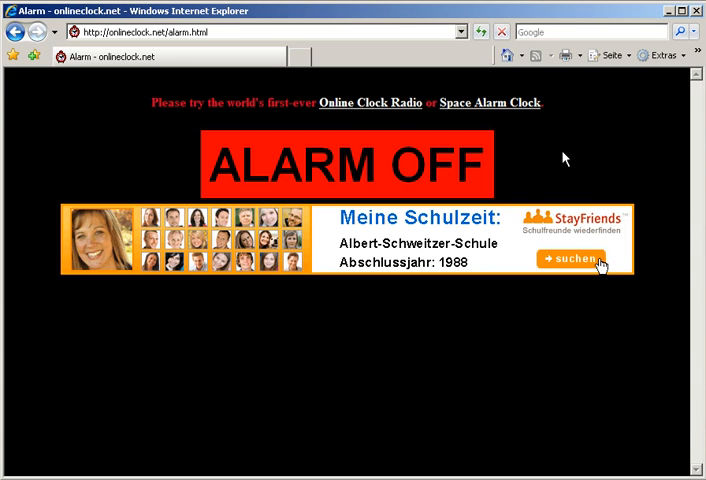
pyautogui.moveTo(404, 174)
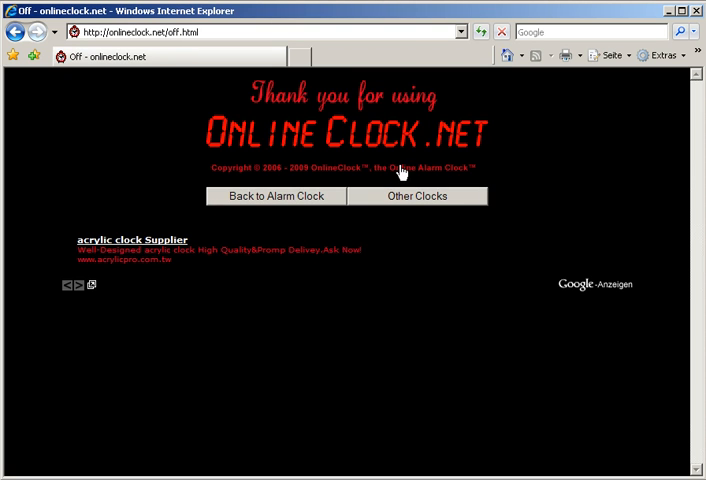
pyautogui.moveTo(664, 160)
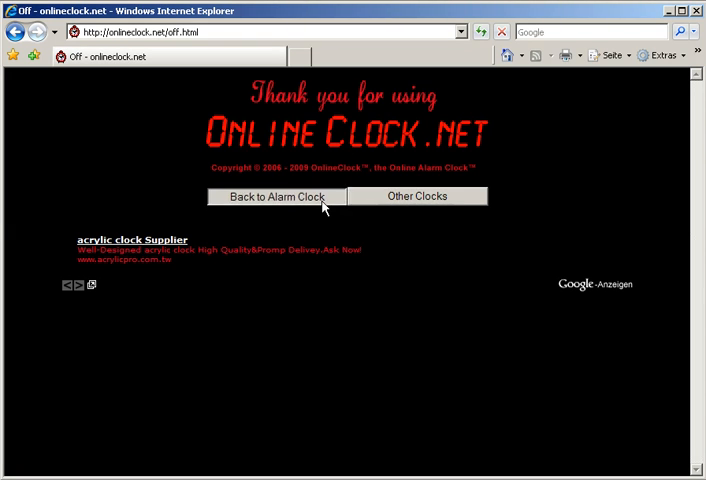
# - Return from the thank-you page to the main alarm clock page
pyautogui.click(276, 196)
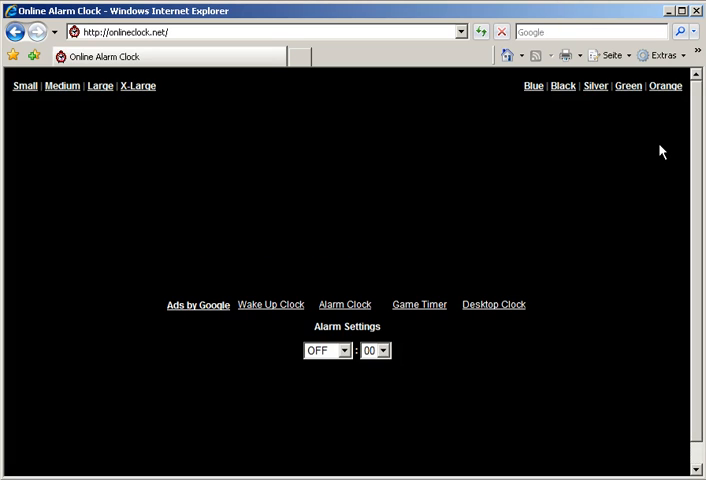